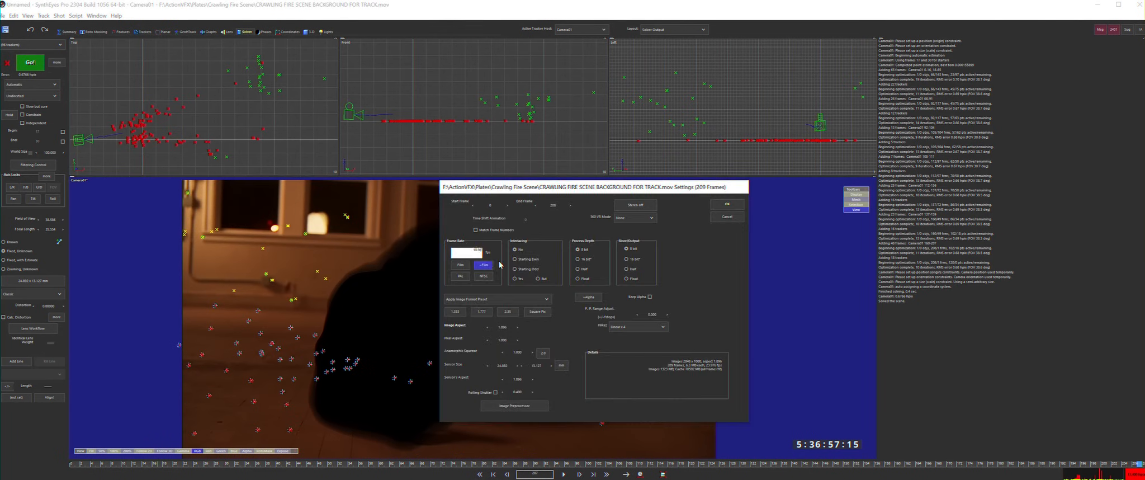
# Review the Edit Shot settings for the crawling-man background clip, checking frame rate and aspect
pyautogui.click(728, 204)
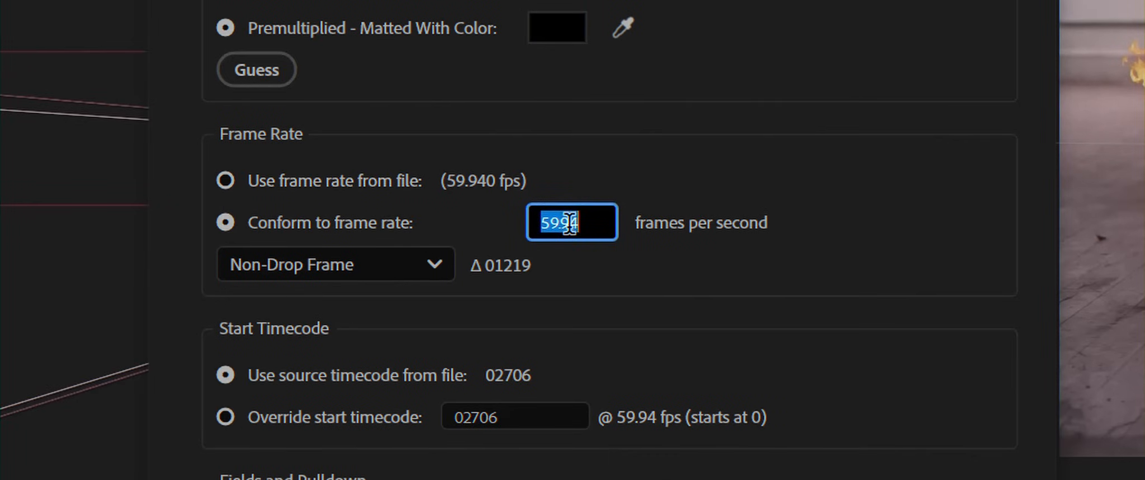
# Conform the footage to 96 fps in Interpret Footage instead of its native 59.94 fps
pyautogui.write('96')
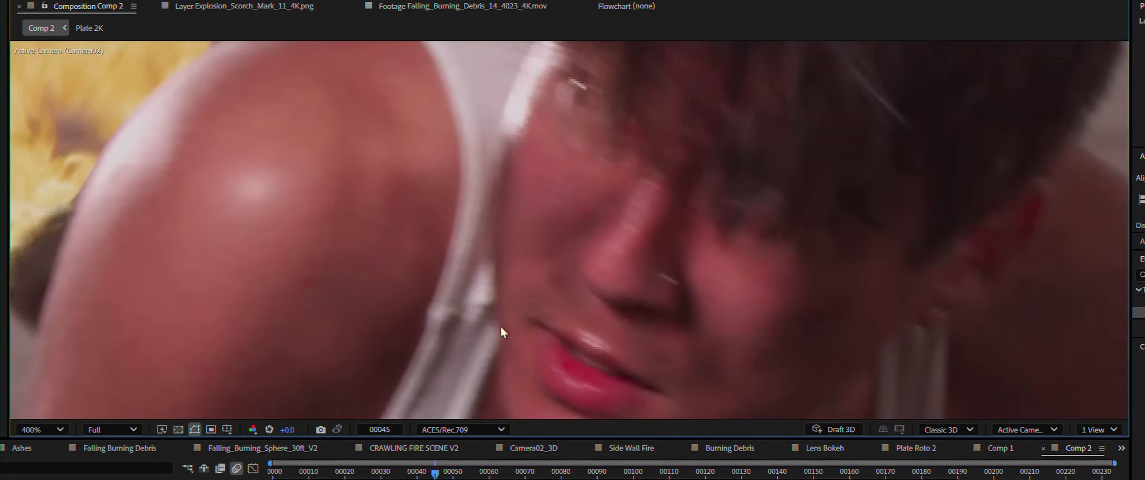
# Bring the Ground_Fire element into Comp 2 beside the crawling man
pyautogui.moveTo(435, 471); pyautogui.dragTo(418, 471)
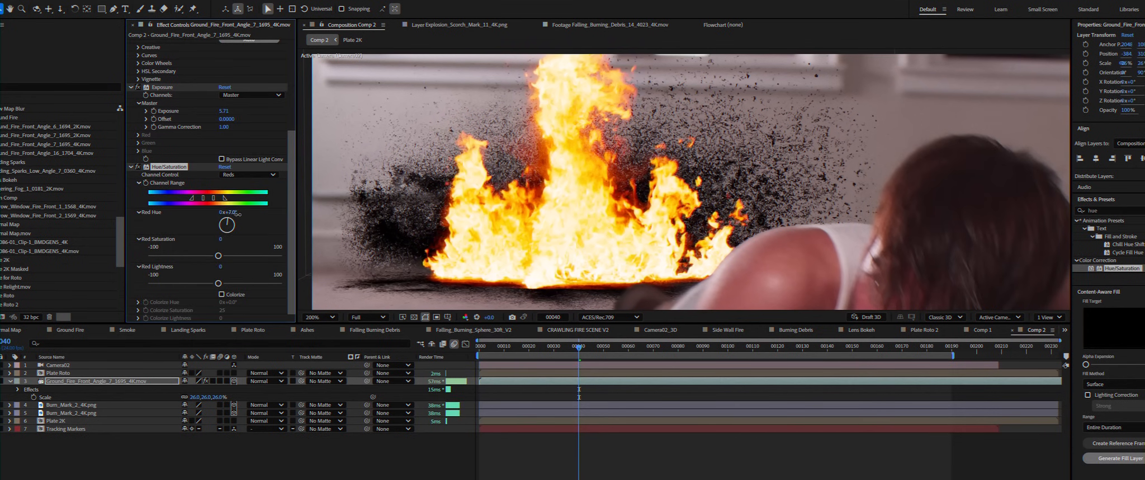
# Switch the ground fire's Hue/Saturation Channel Control to Magentas
pyautogui.click(248, 175)
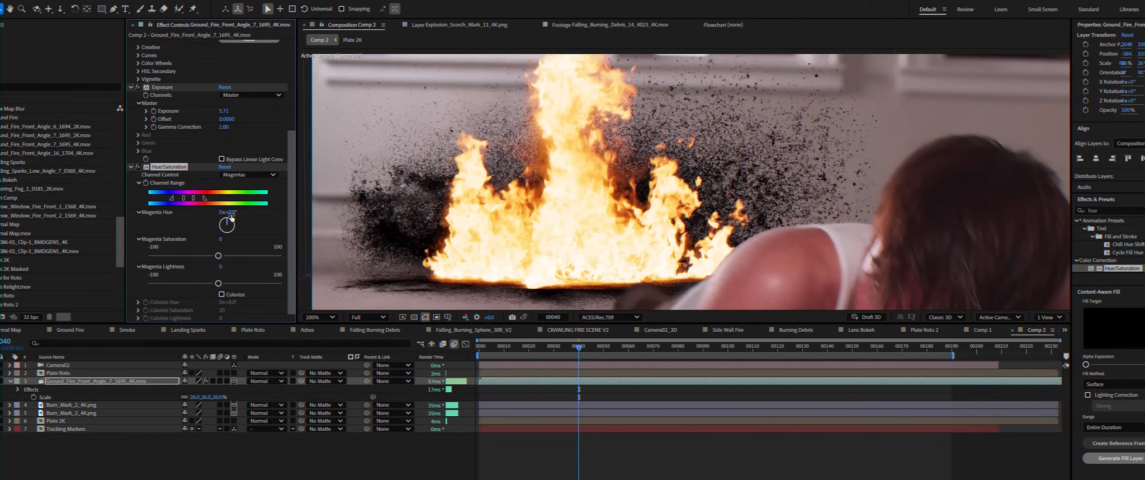
pyautogui.click(248, 174)
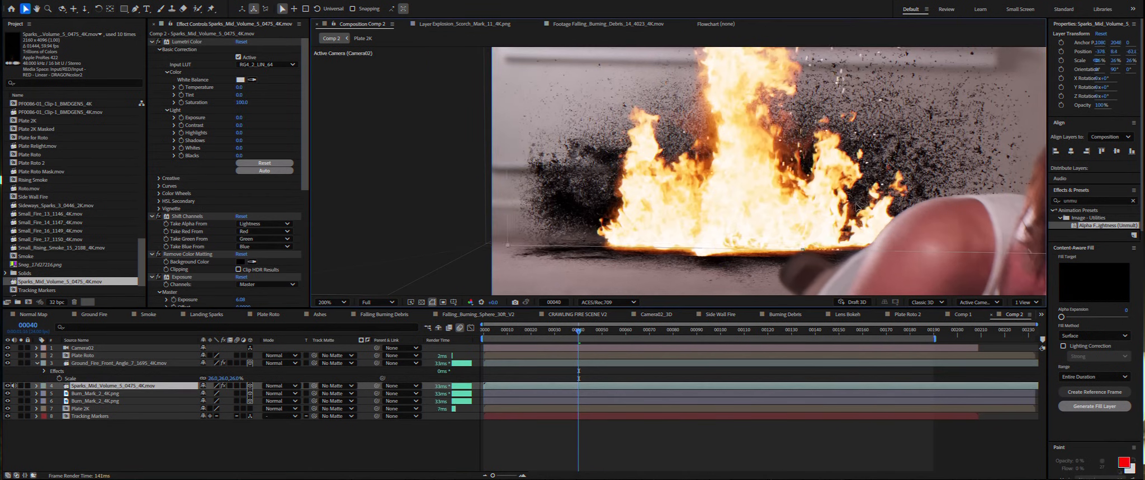
pyautogui.click(583, 335)
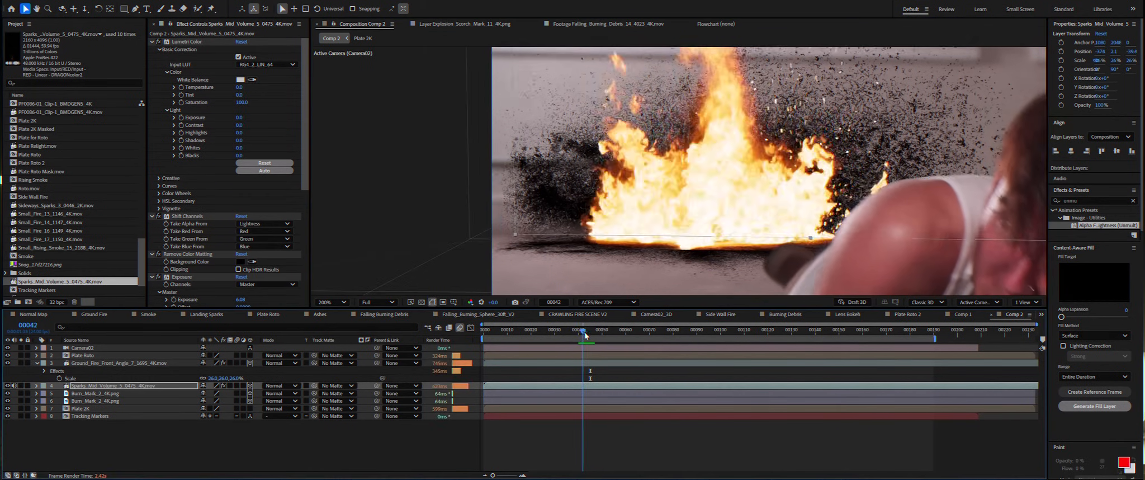
pyautogui.click(585, 333)
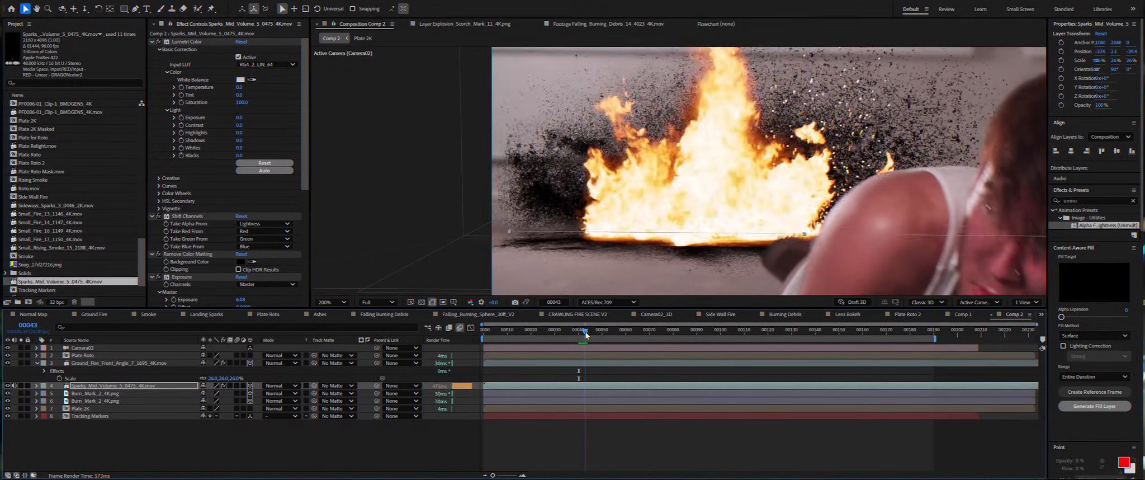
pyautogui.moveTo(584, 335); pyautogui.dragTo(574, 336)
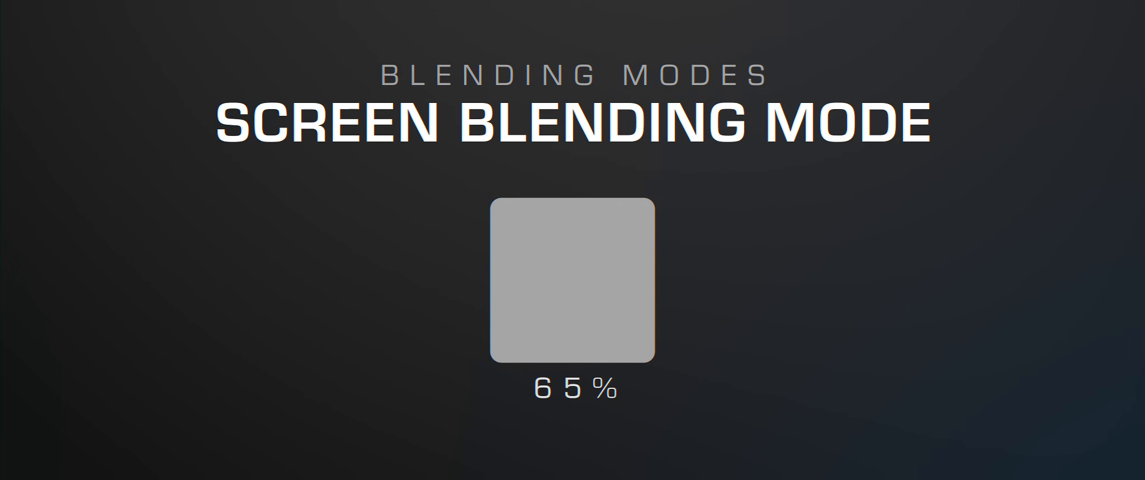
# Set the sparks layer's blending mode to Screen over the fire
pyautogui.click(459, 313)
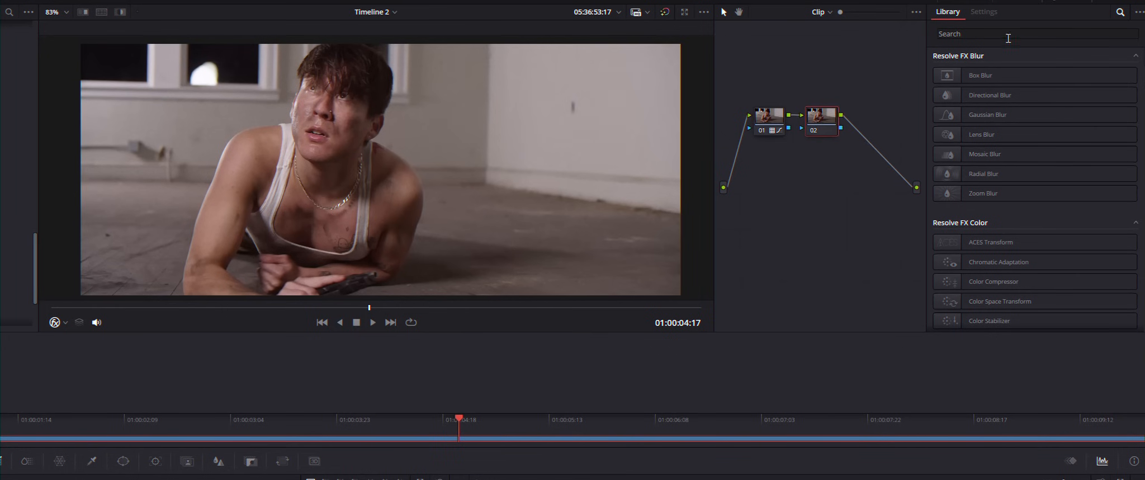
# Search 'Relig' in the Effects Library and add AI Relight to node 02
pyautogui.write('Religh')
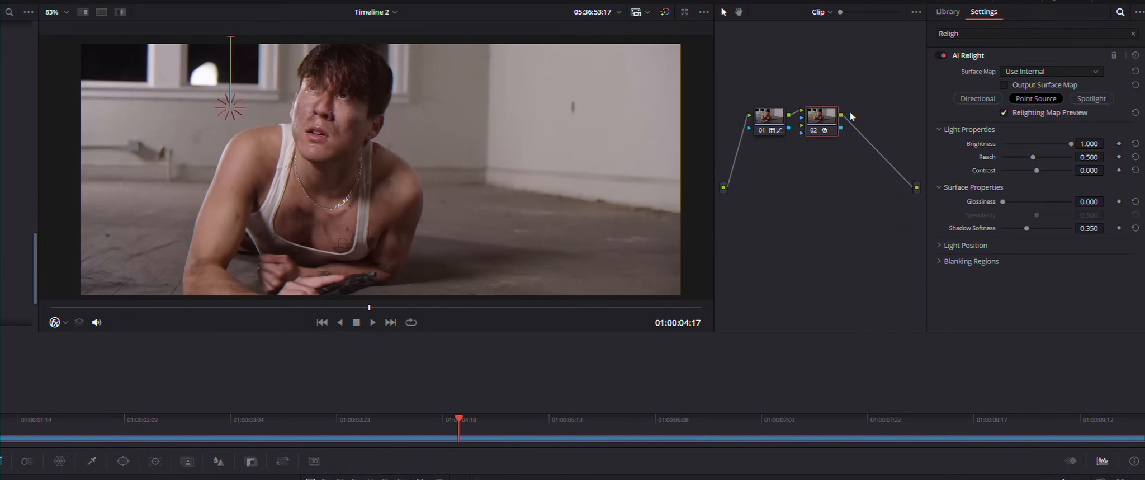
pyautogui.click(1004, 84)
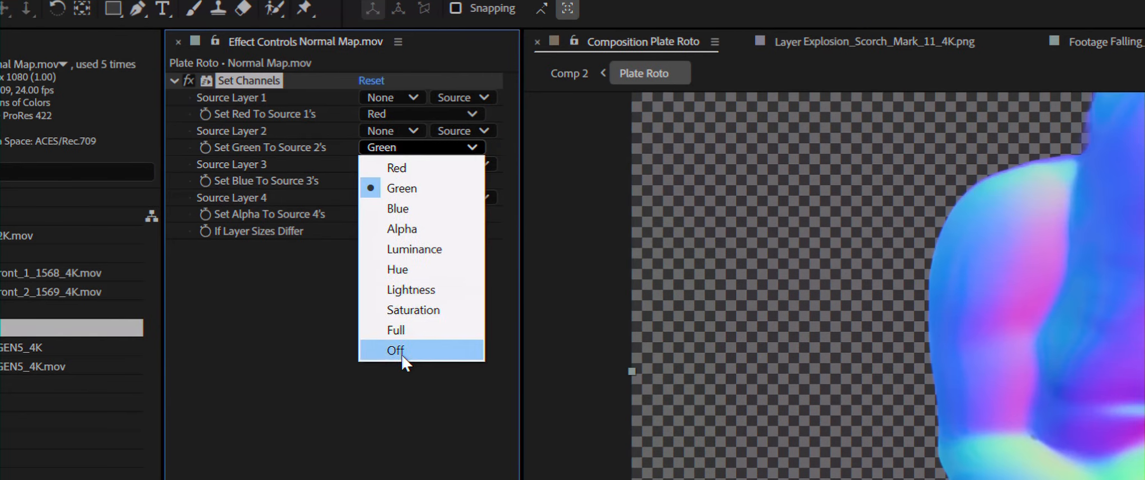
# Turn off the Green channel in Set Channels on Normal Map.mov and add a Curves effect
pyautogui.click(394, 350)
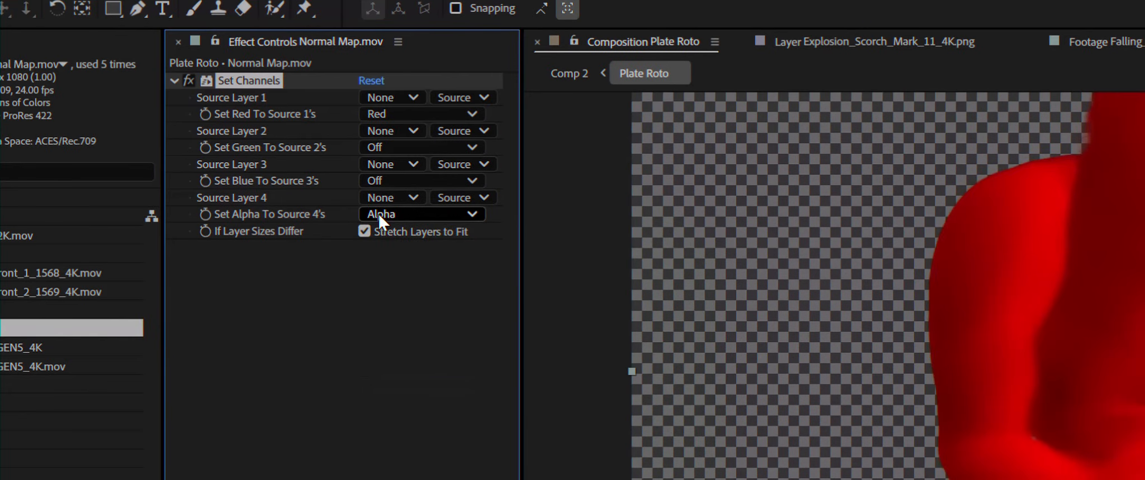
pyautogui.click(421, 214)
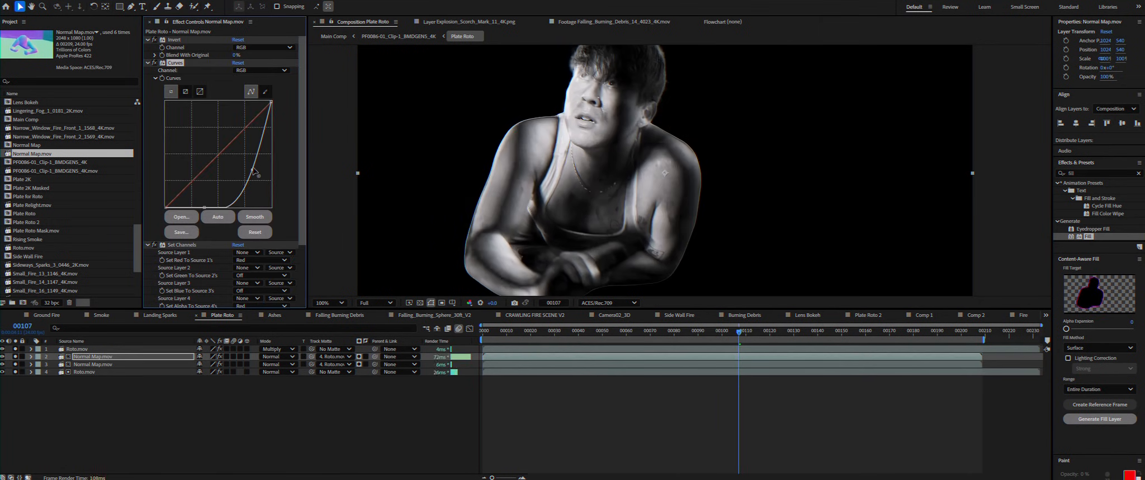
# Reshape the lighting-pass tone curve, then set wiggle(15,15) on the Normal Map layers' opacity
pyautogui.moveTo(256, 173); pyautogui.dragTo(241, 208)
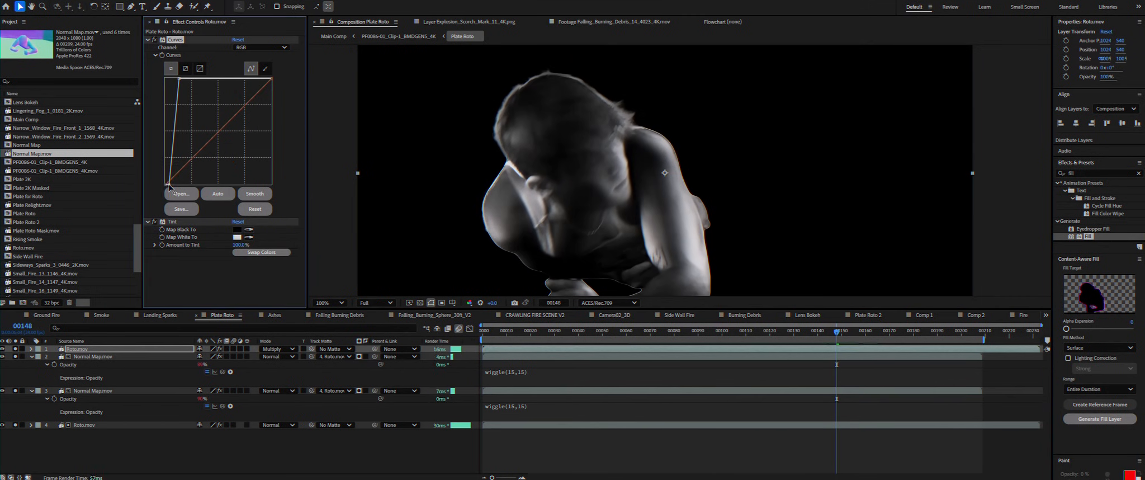
pyautogui.click(618, 331)
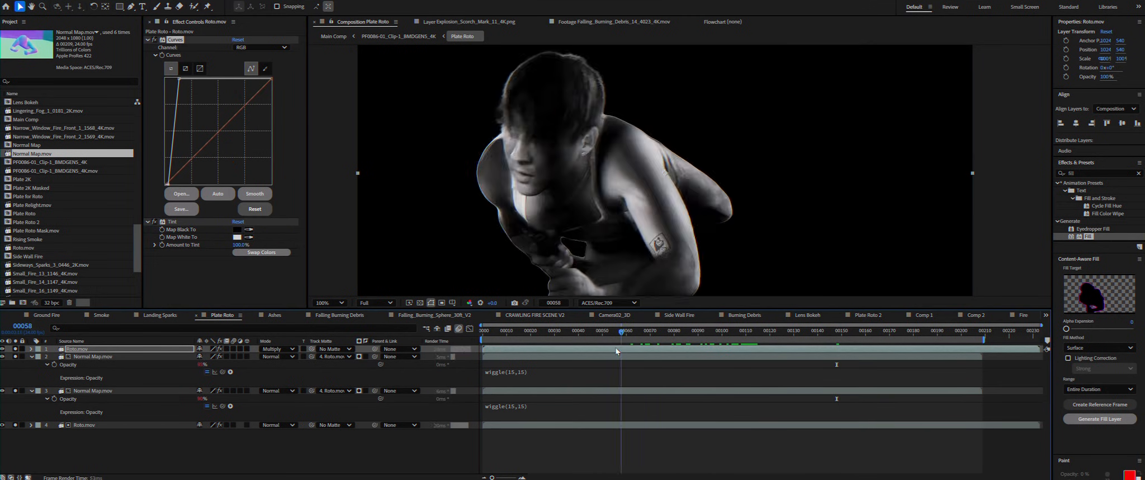
pyautogui.click(235, 55)
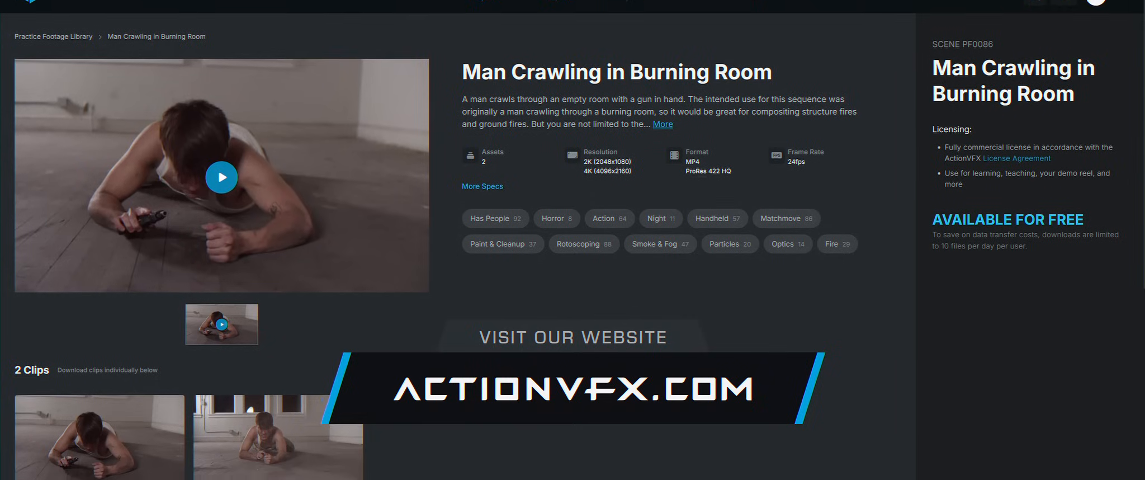
# Scroll down the Man Crawling in Burning Room page to its 2 Clips section
pyautogui.scroll(-3)
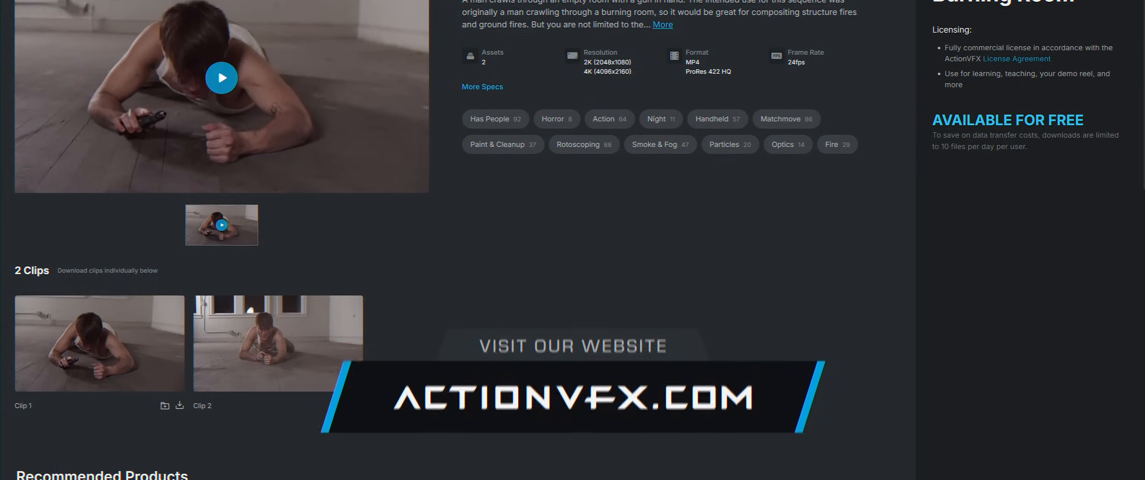